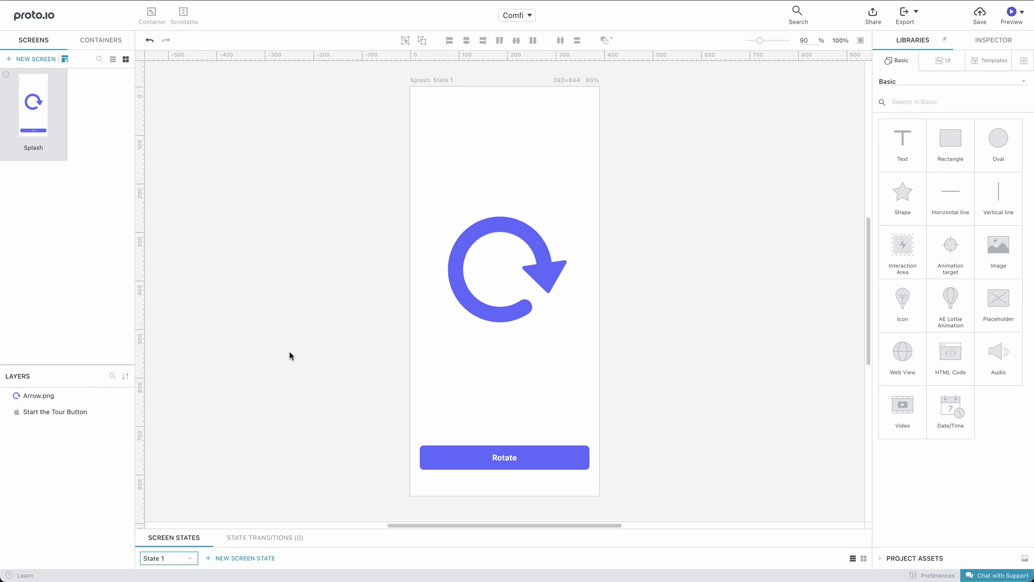
mouse_move(457, 442)
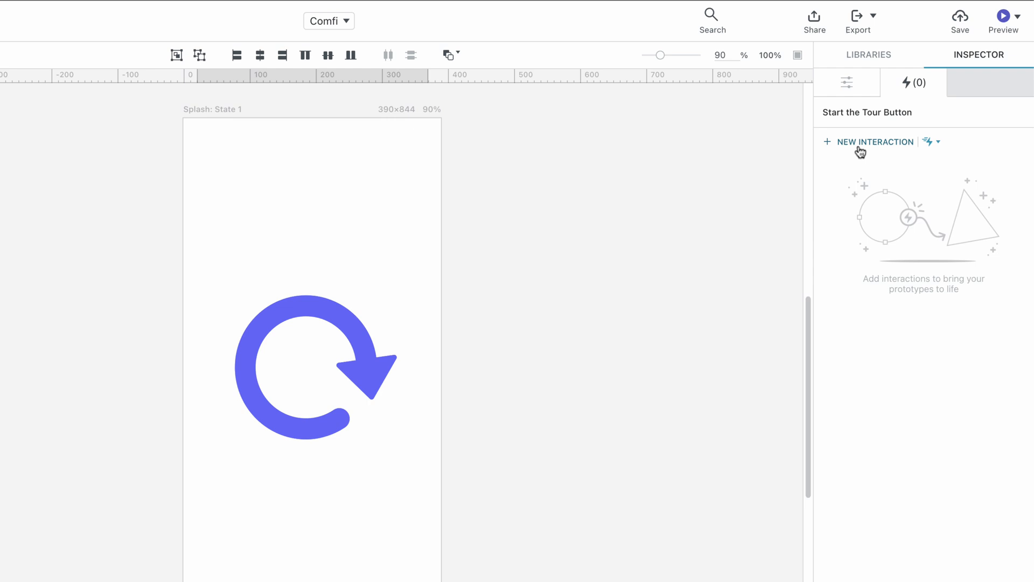
Add a tap interaction on Rotate that animates Arrow.png with a Rotate item animation
click(875, 142)
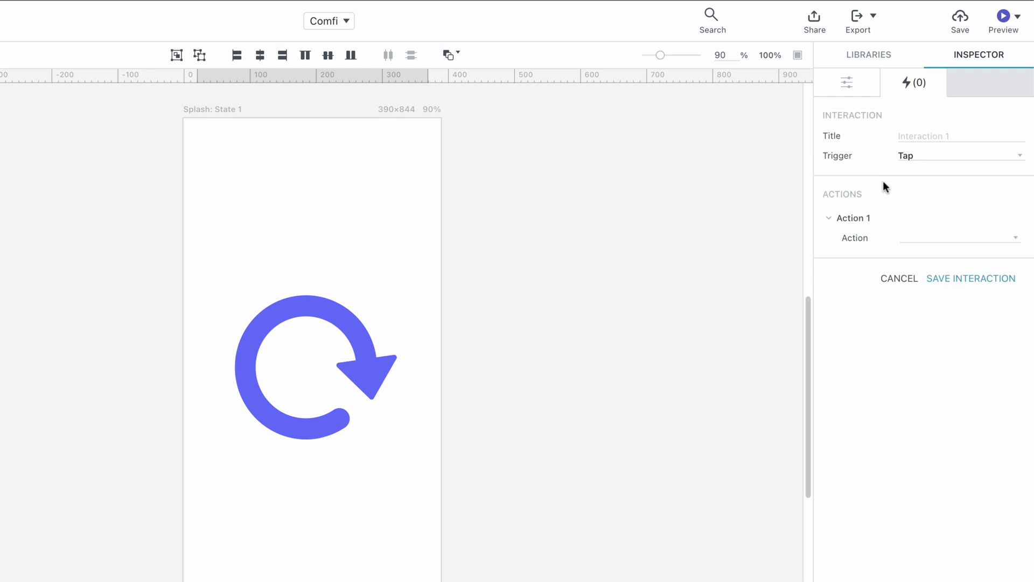
click(959, 237)
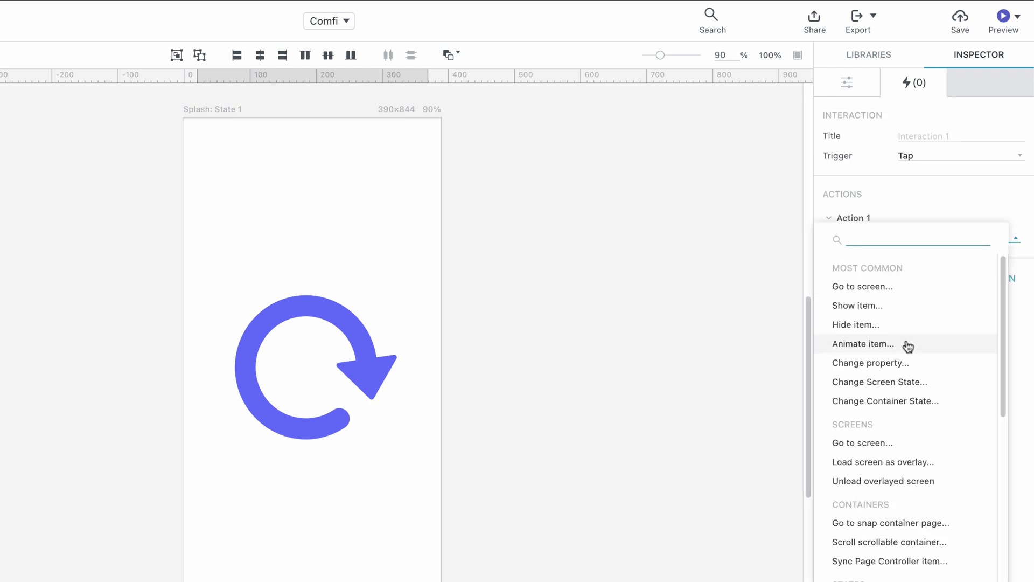
click(863, 344)
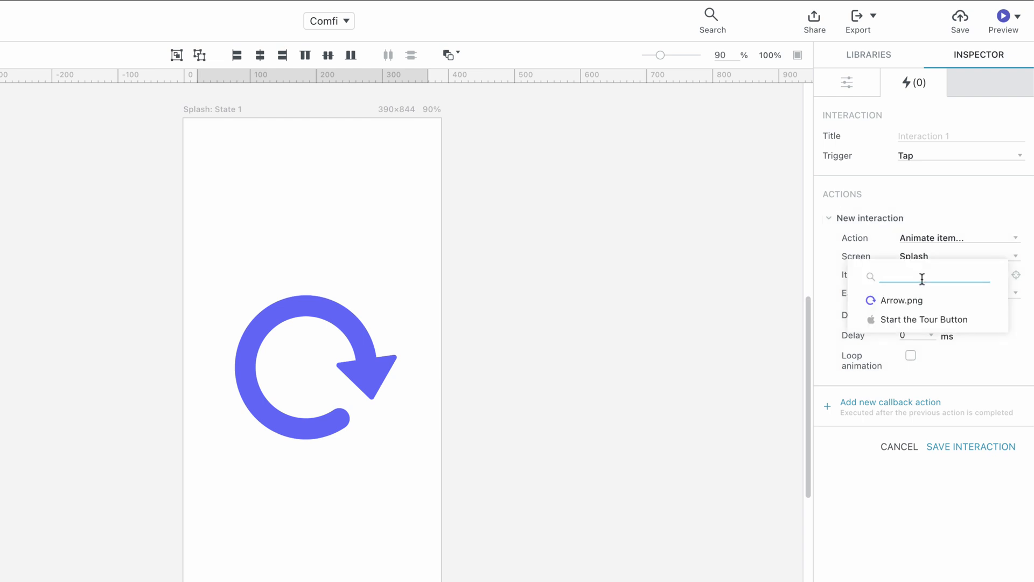
click(899, 301)
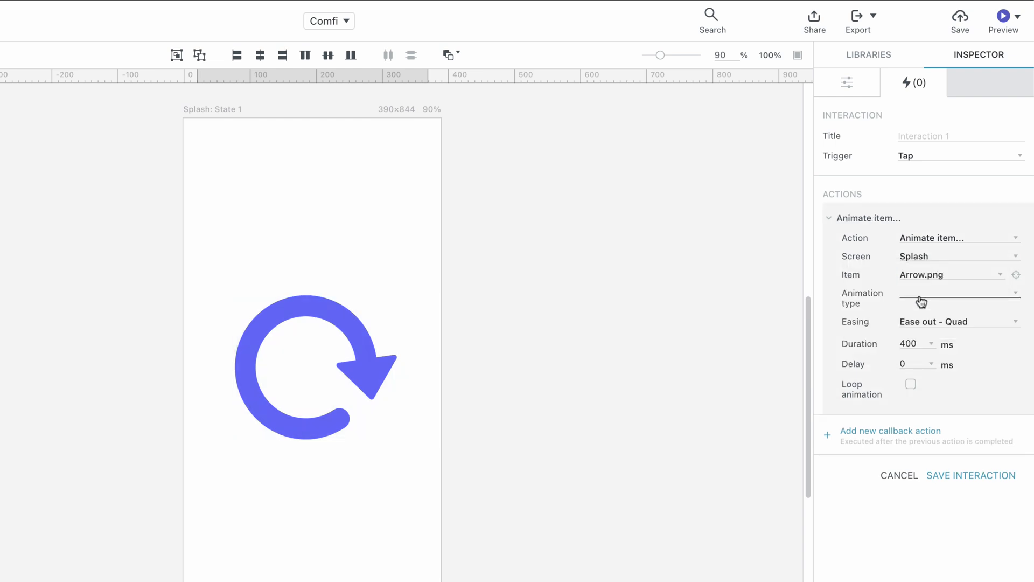
click(958, 299)
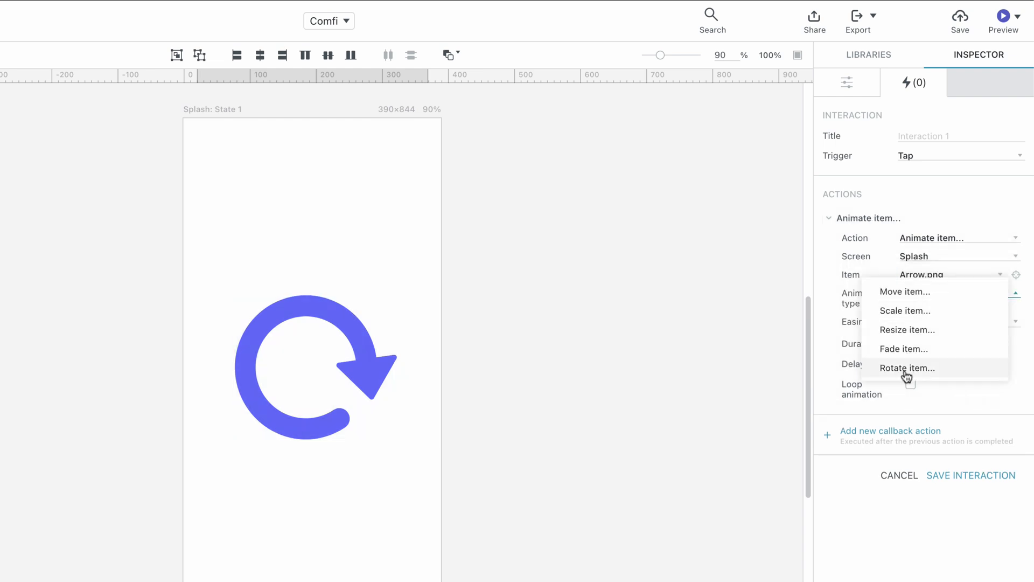
click(907, 367)
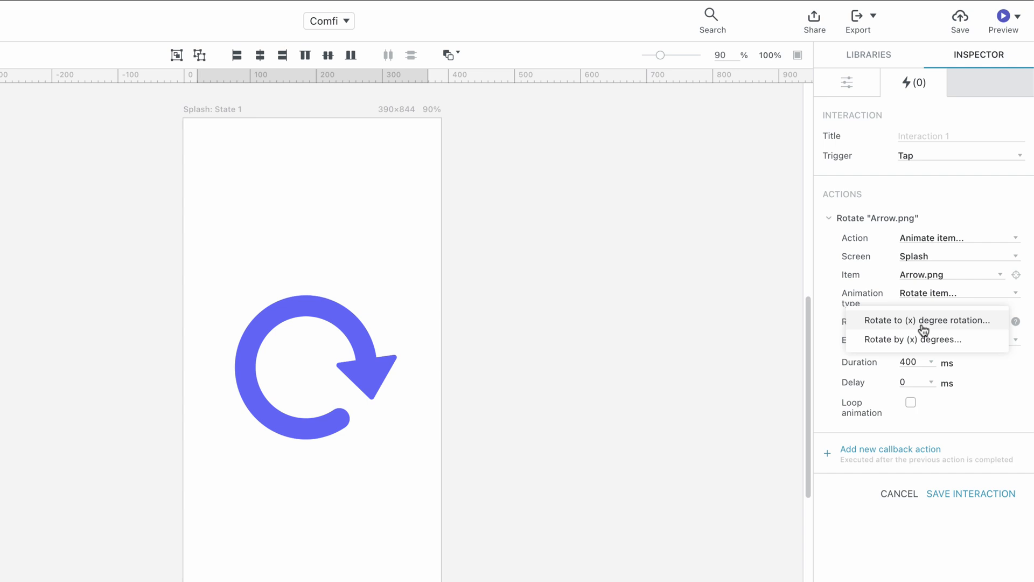
Rotate to 135 degrees clockwise with a 700 ms duration, and save the interaction
click(930, 320)
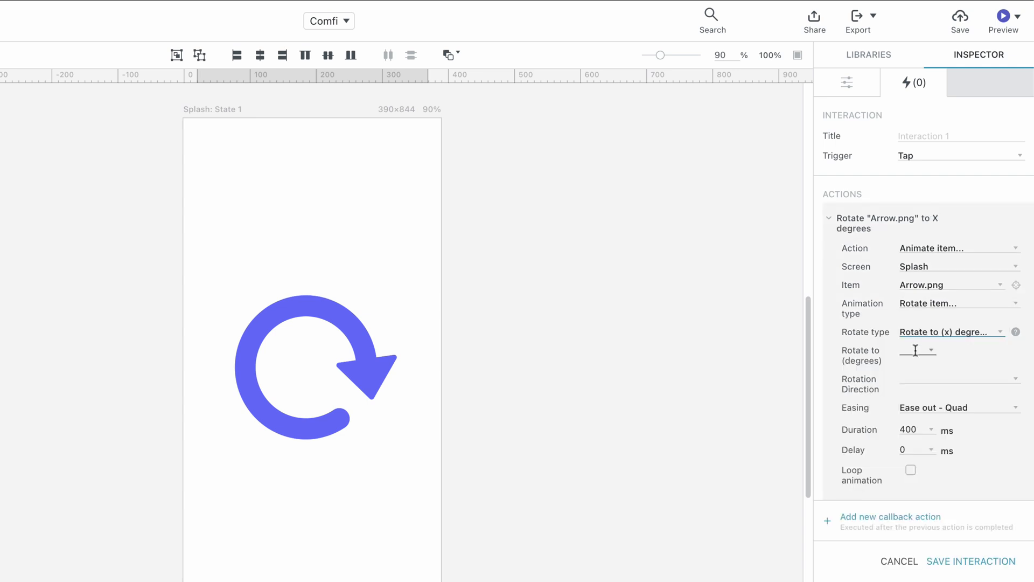
text(135)
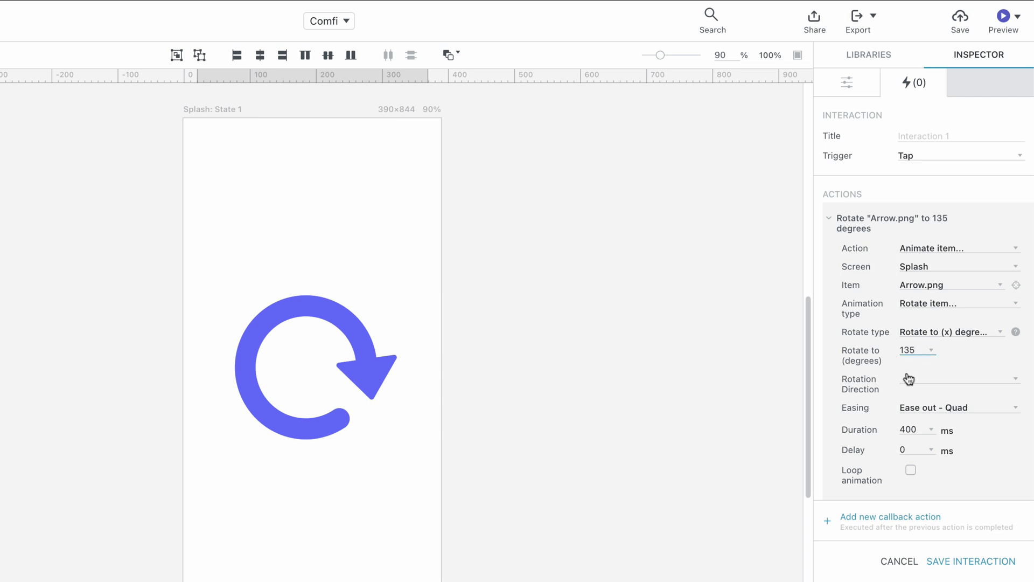
click(957, 378)
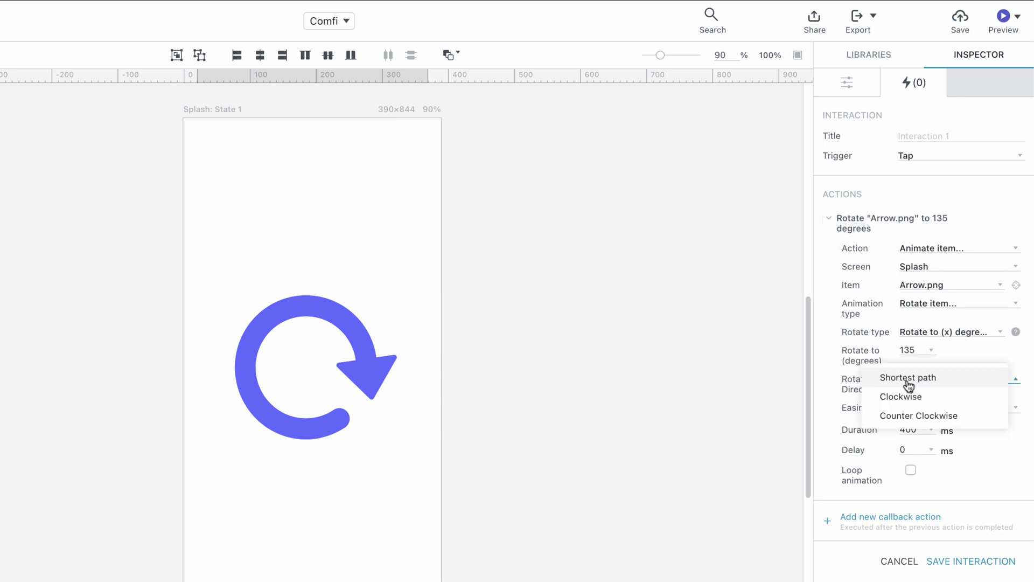
click(900, 397)
text(7)
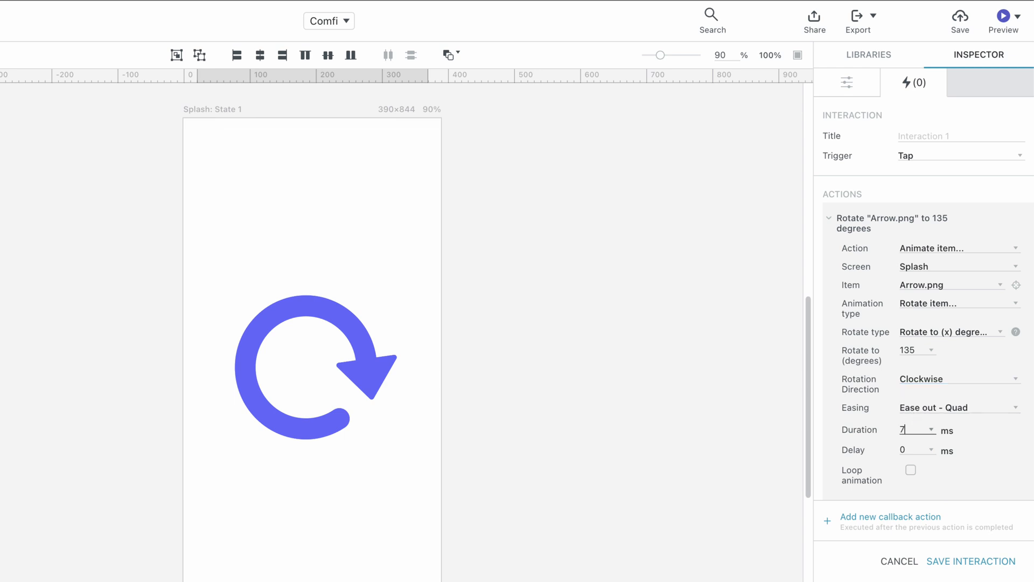
text(00)
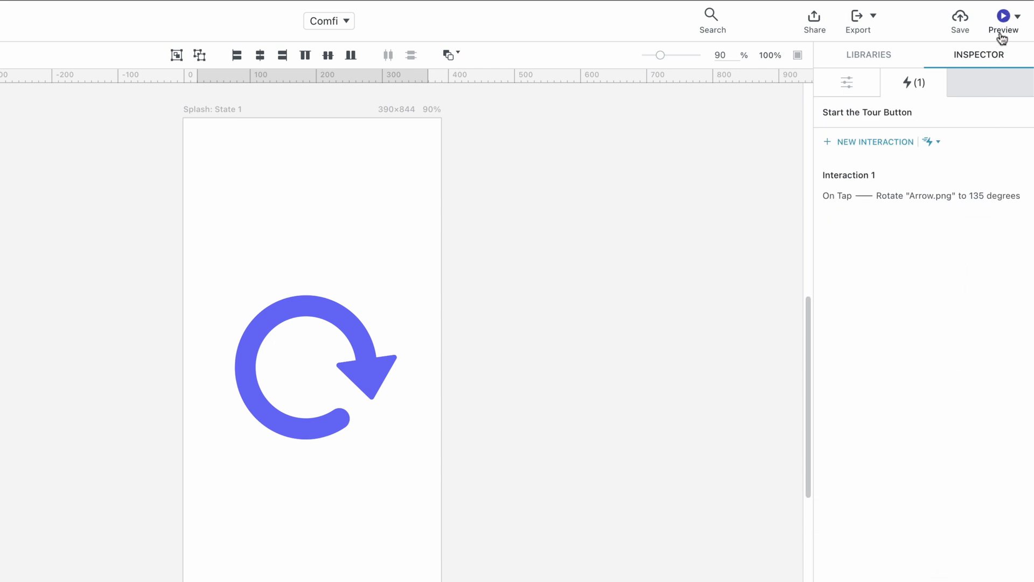
click(1003, 16)
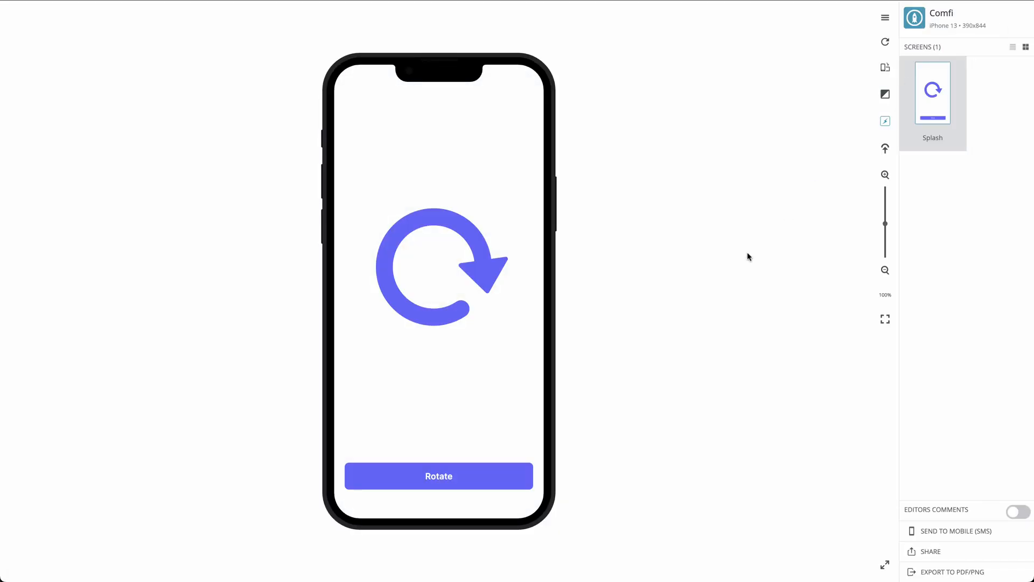
click(439, 475)
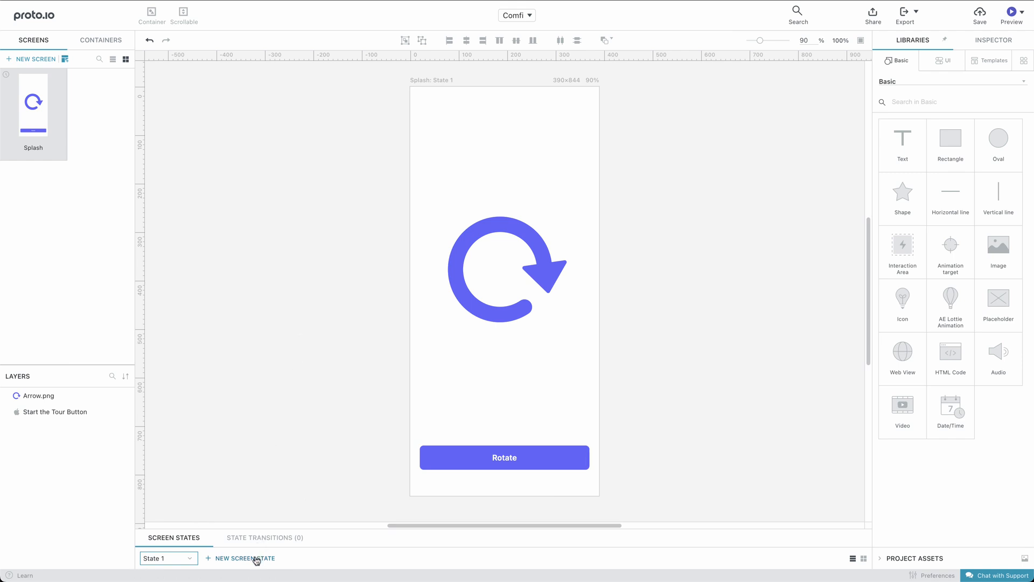
Create State 2 with the arrow rotated and make tapping Rotate switch Splash to State 2
click(245, 558)
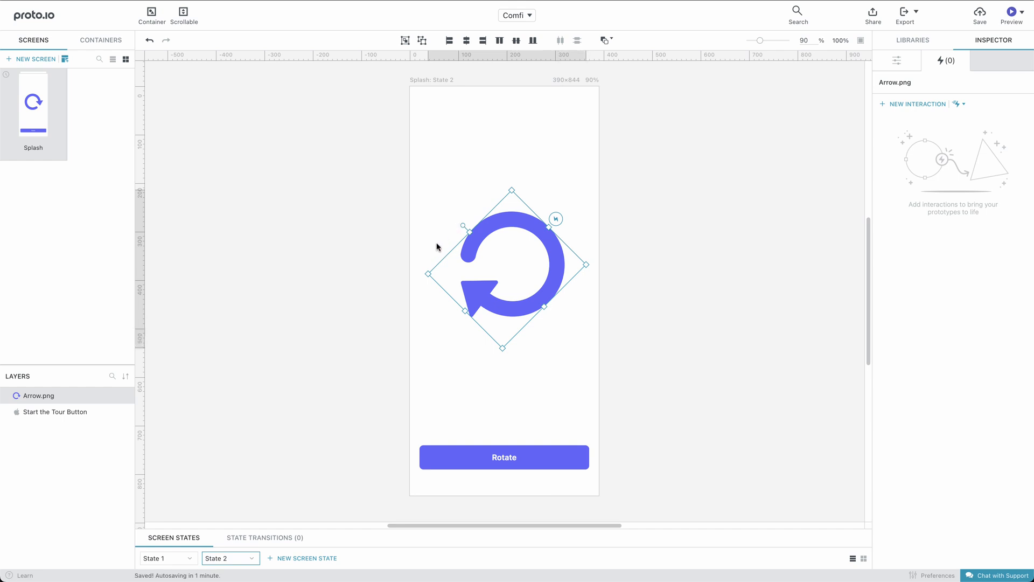
click(164, 558)
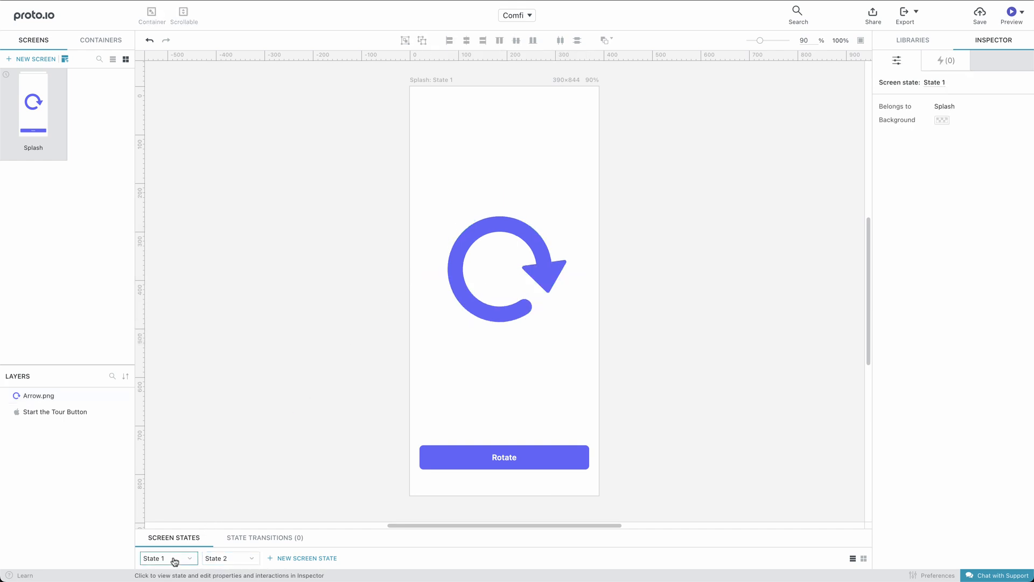
click(503, 457)
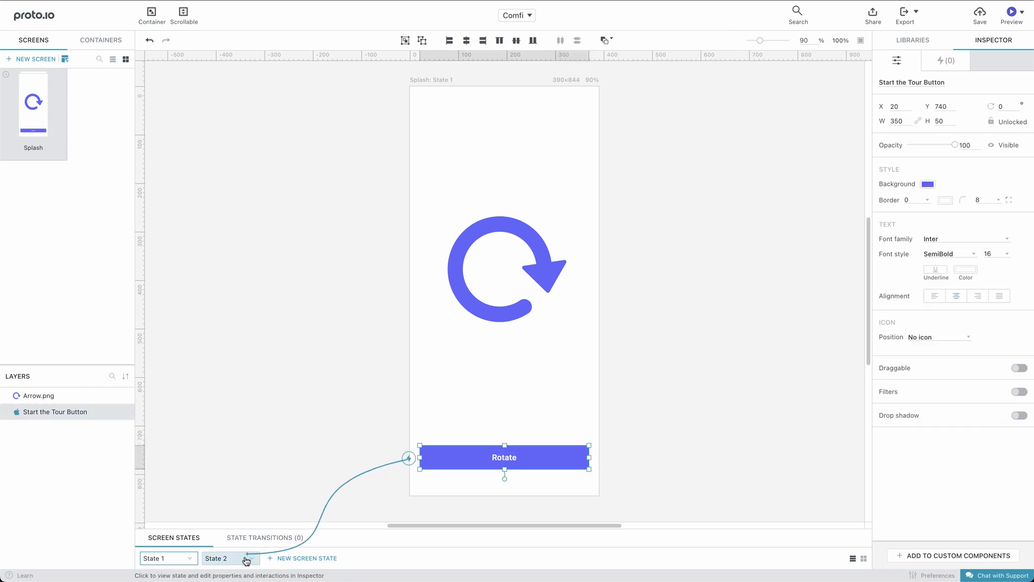
click(248, 560)
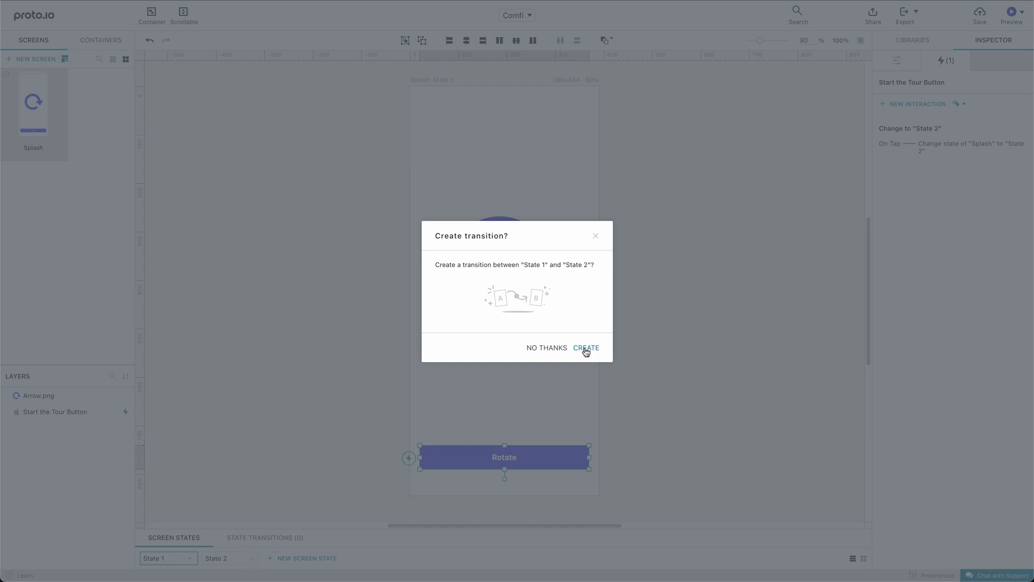
Create the State 1 to State 2 transition with Arrow.png rotating clockwise over 700 ms
click(587, 348)
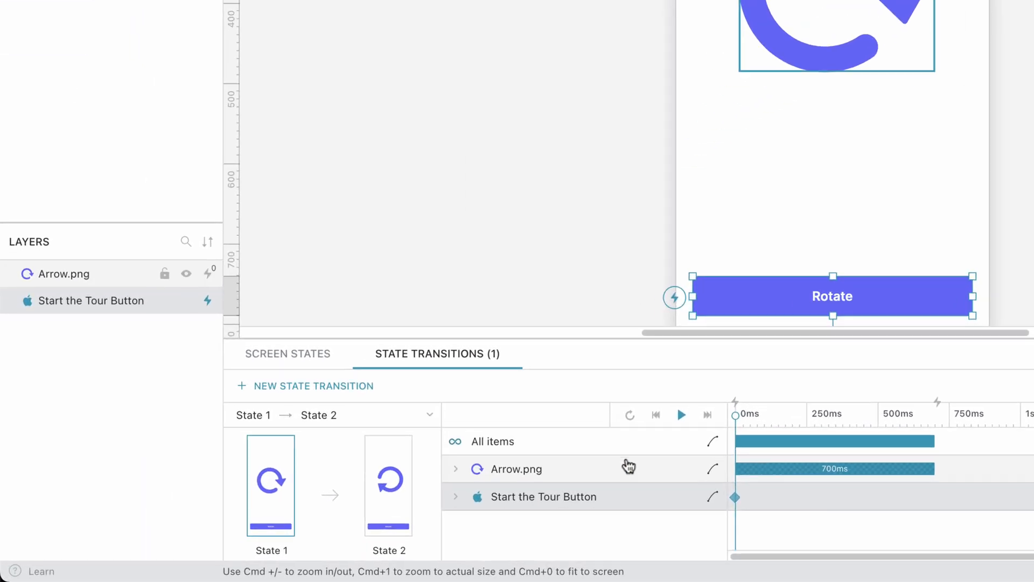
click(456, 469)
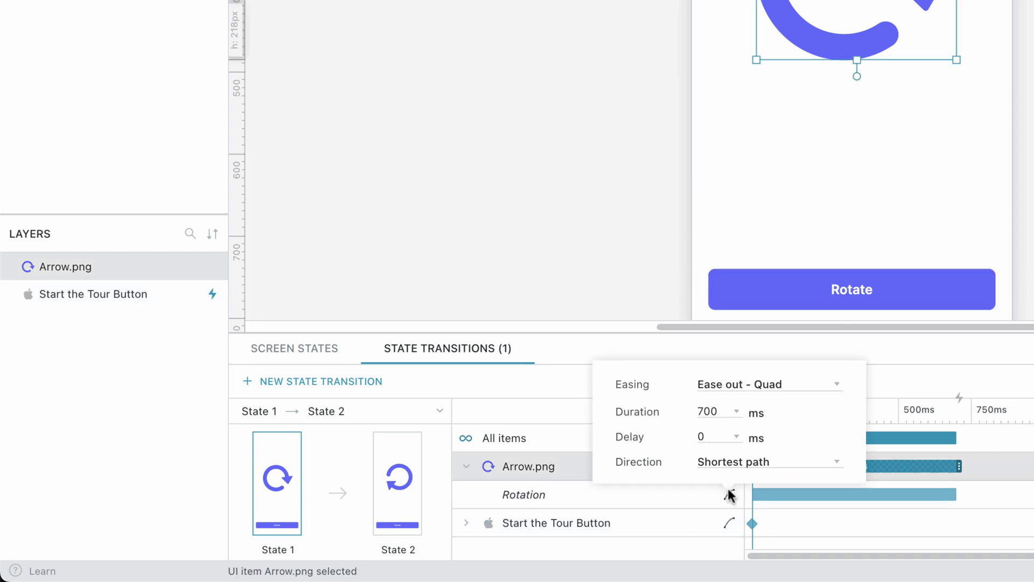
click(765, 461)
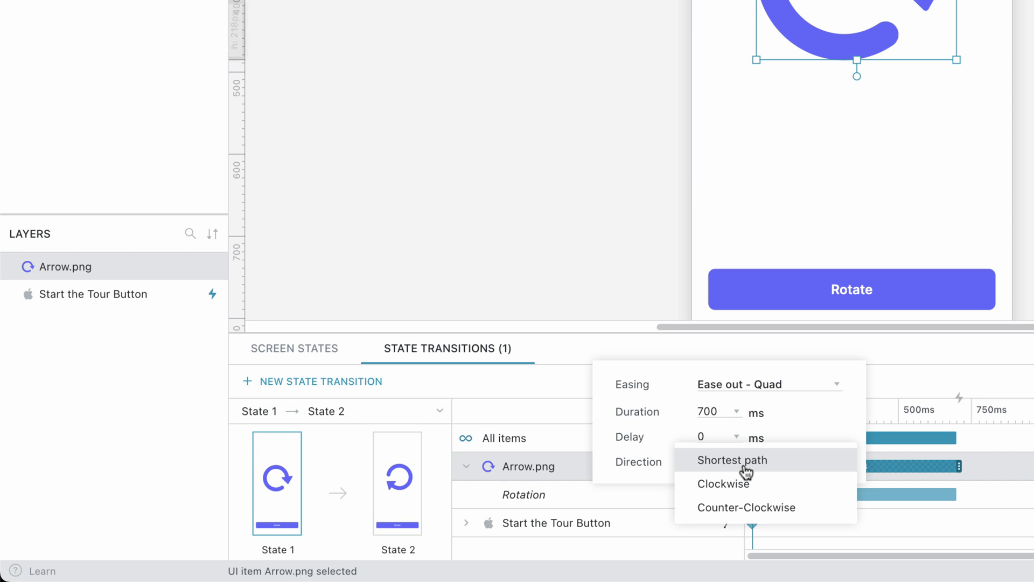
click(723, 484)
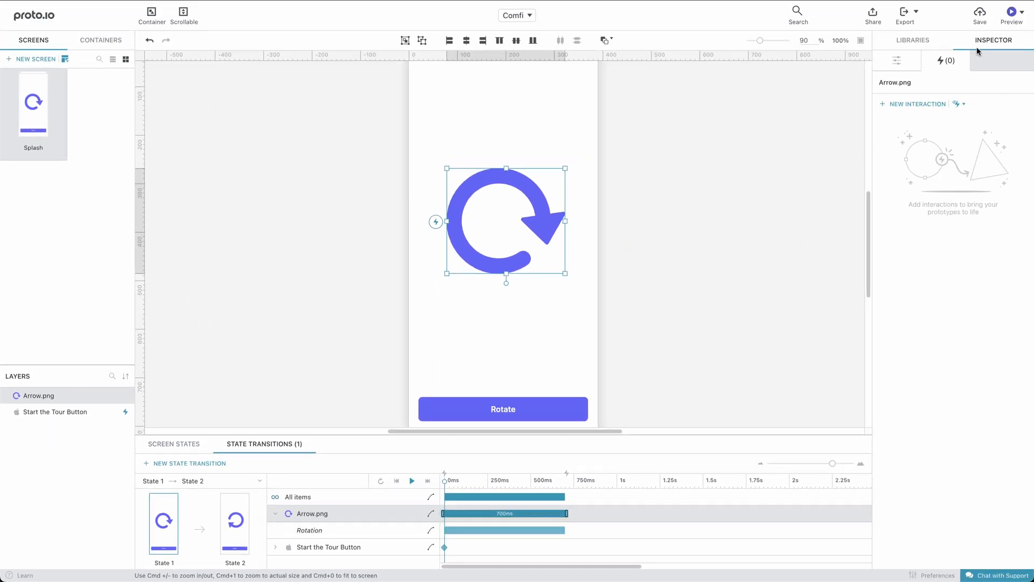
Preview the prototype and tap Rotate to trigger the rotation
click(1012, 12)
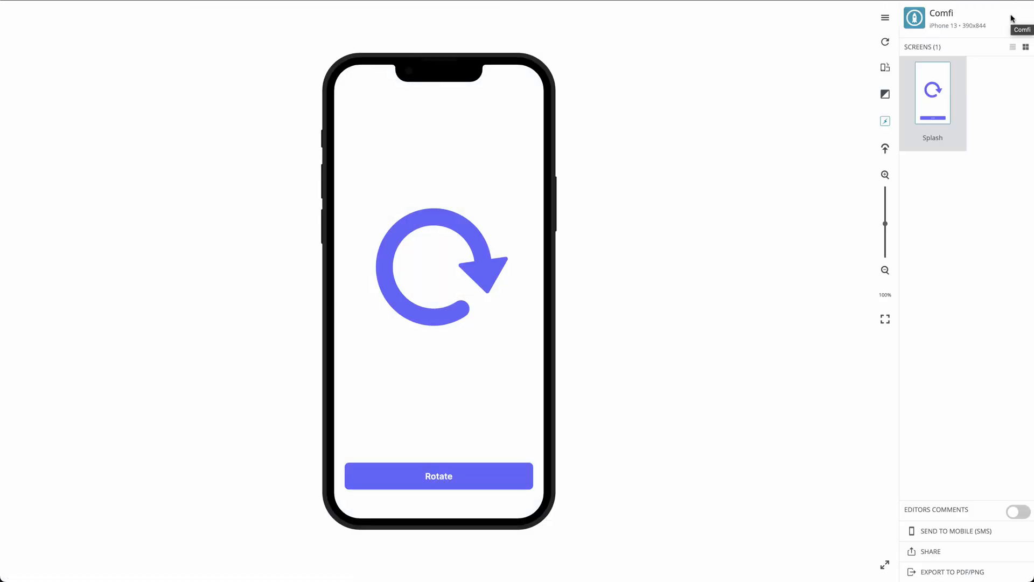
click(478, 475)
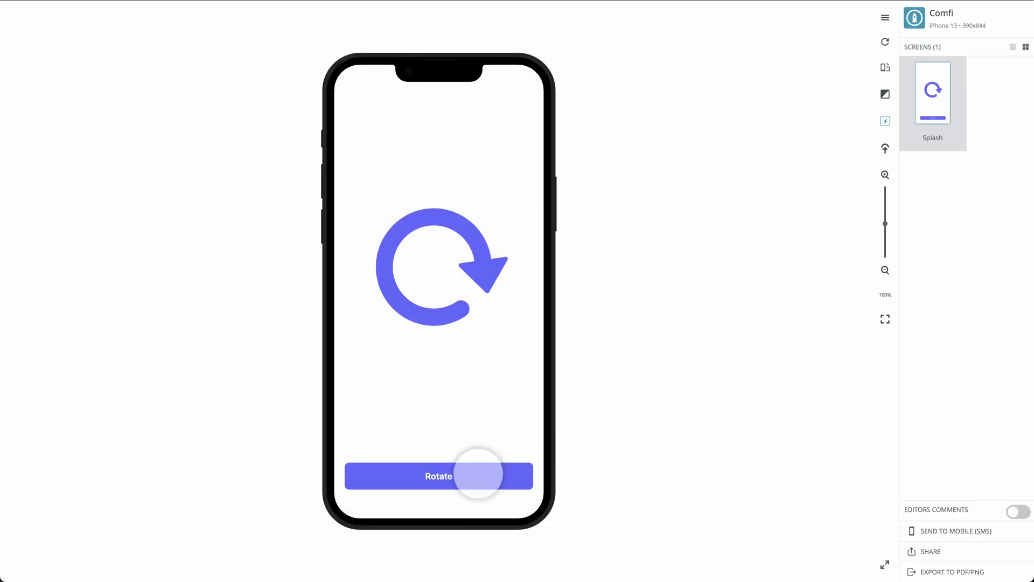